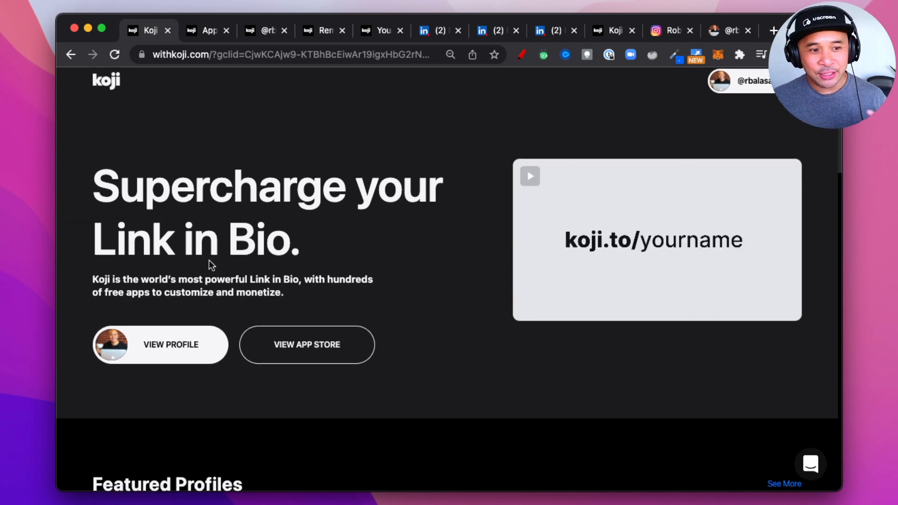
Scroll down the withkoji.com homepage past the Featured Profiles grid to the Popular Link in Bio Apps list.
scroll("down", 3)
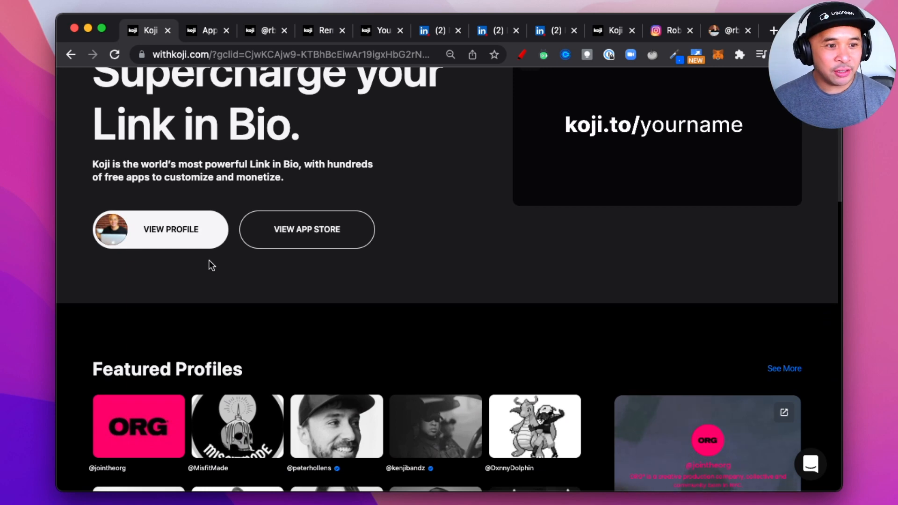
scroll("down", 3)
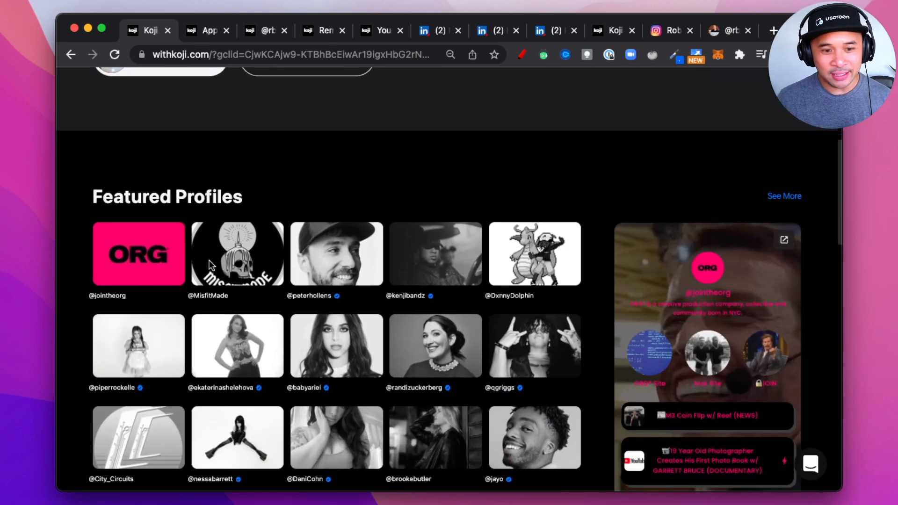
scroll("down", 3)
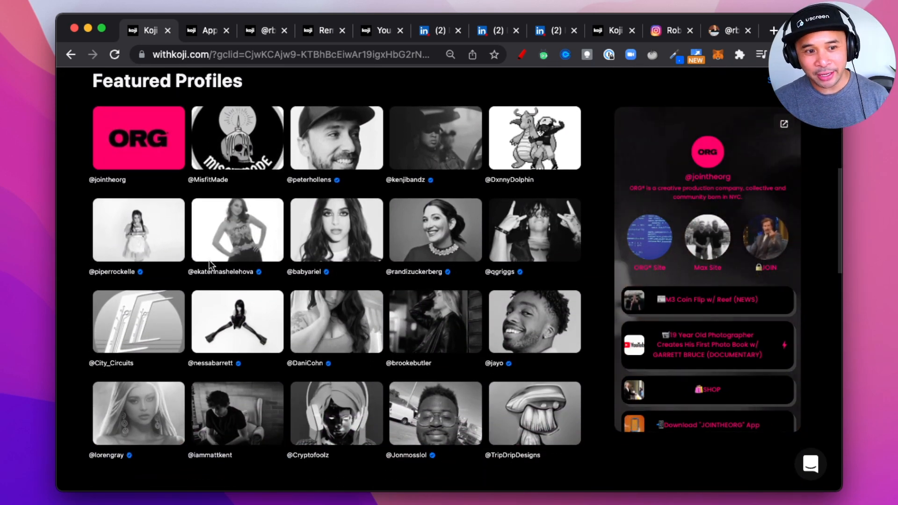
scroll("down", 3)
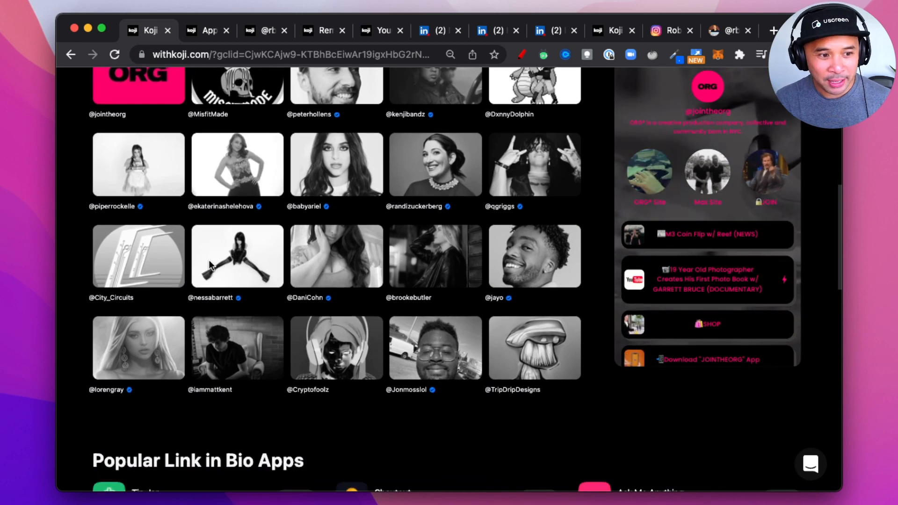
scroll("down", 3)
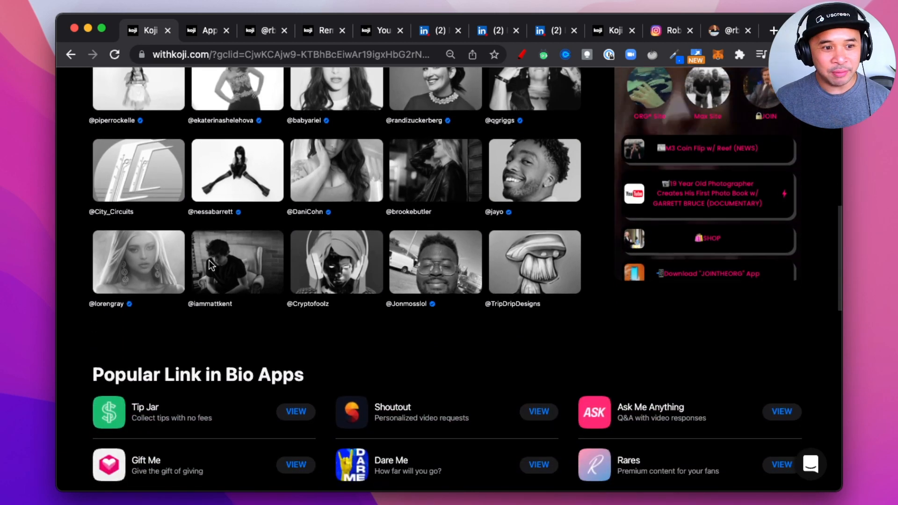
scroll("down", 3)
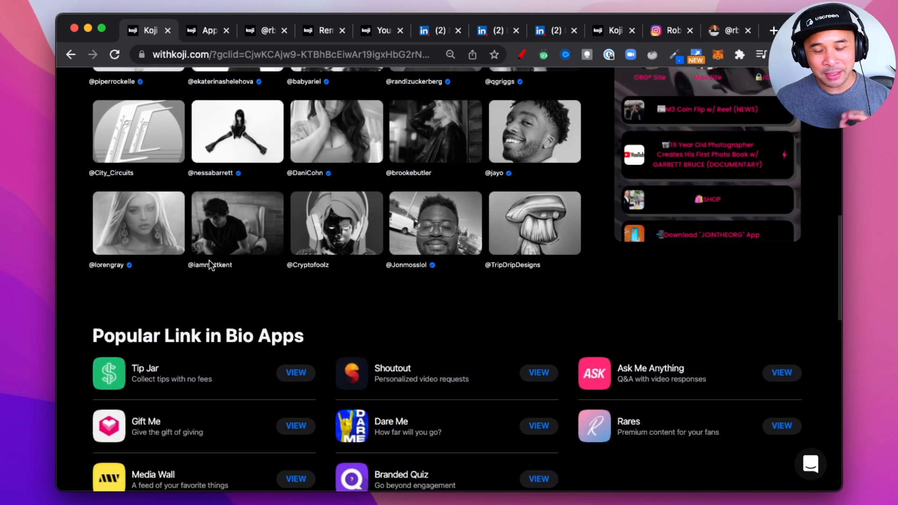
scroll("down", 3)
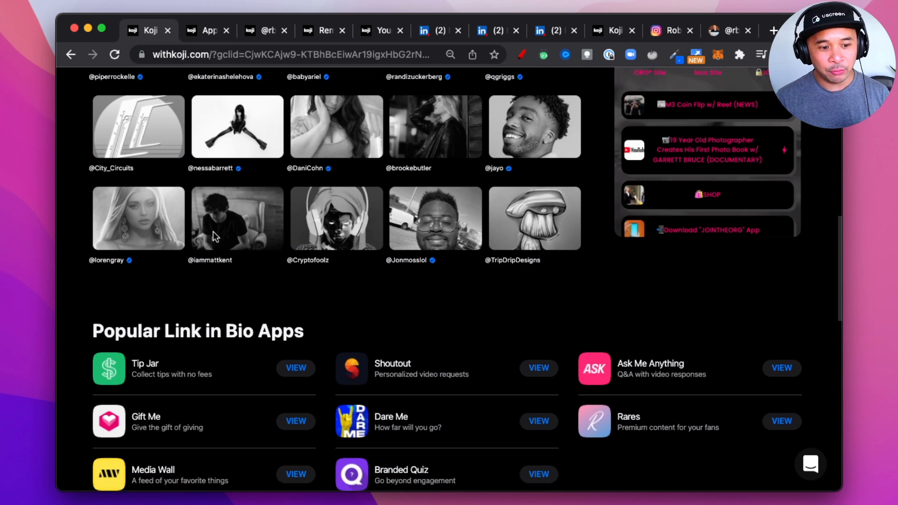
scroll("down", 3)
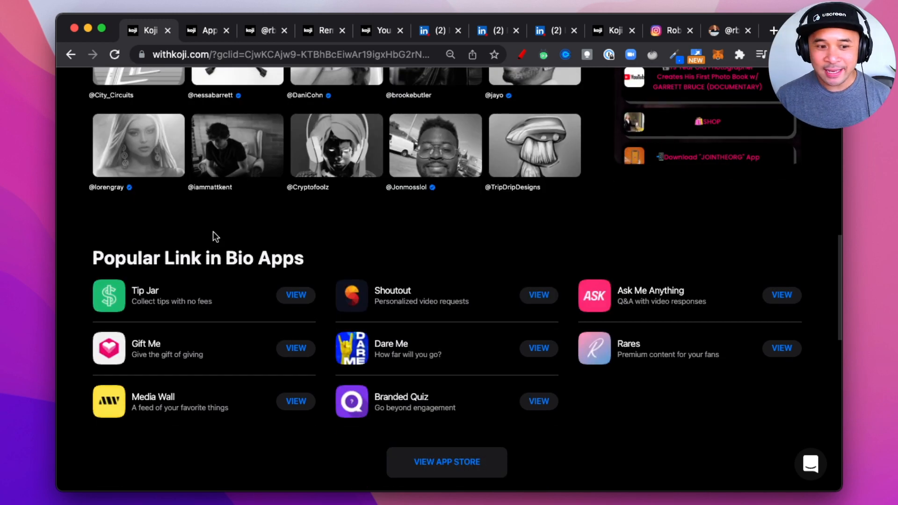
scroll("down", 3)
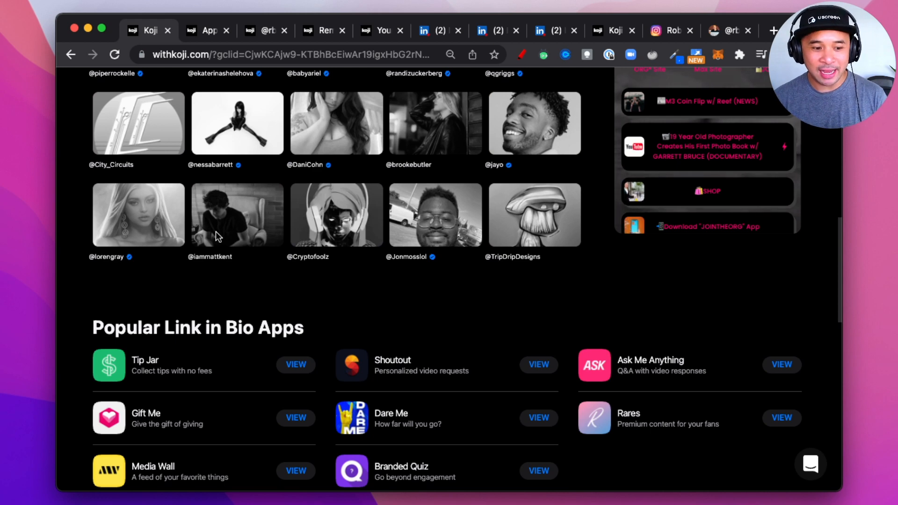
Review Koji's company About page on LinkedIn, scrolling through its overview.
left_click(436, 30)
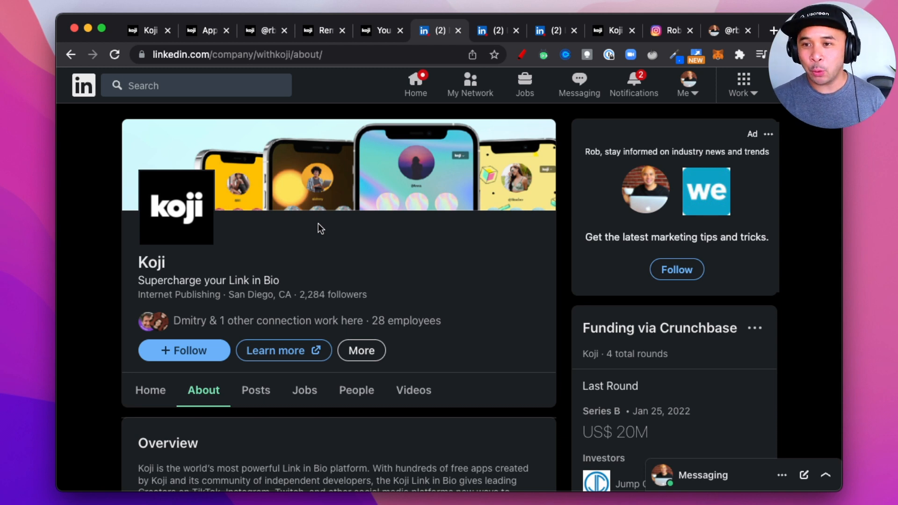
scroll("down", 3)
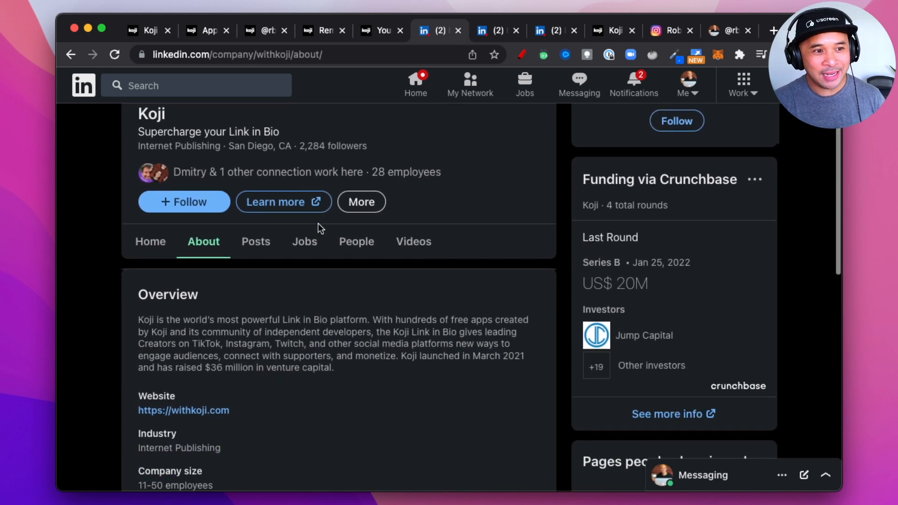
scroll("down", 3)
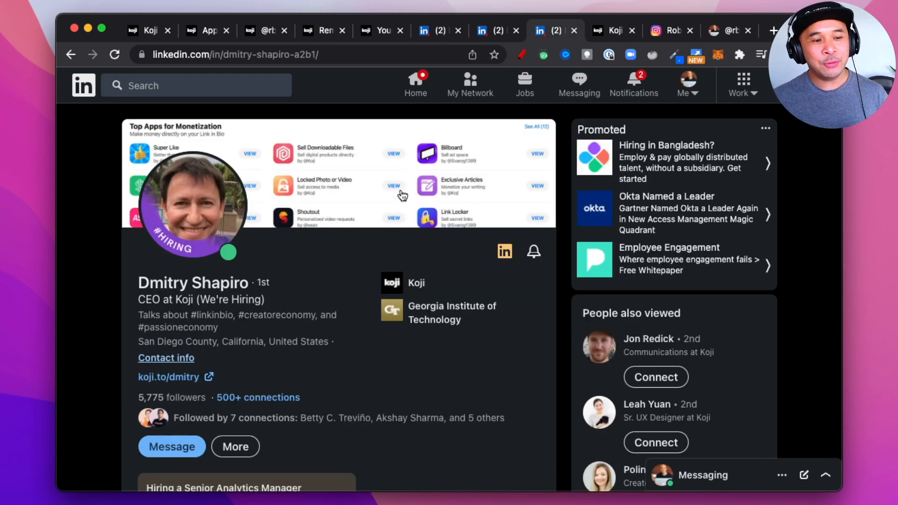
mouse_move(441, 164)
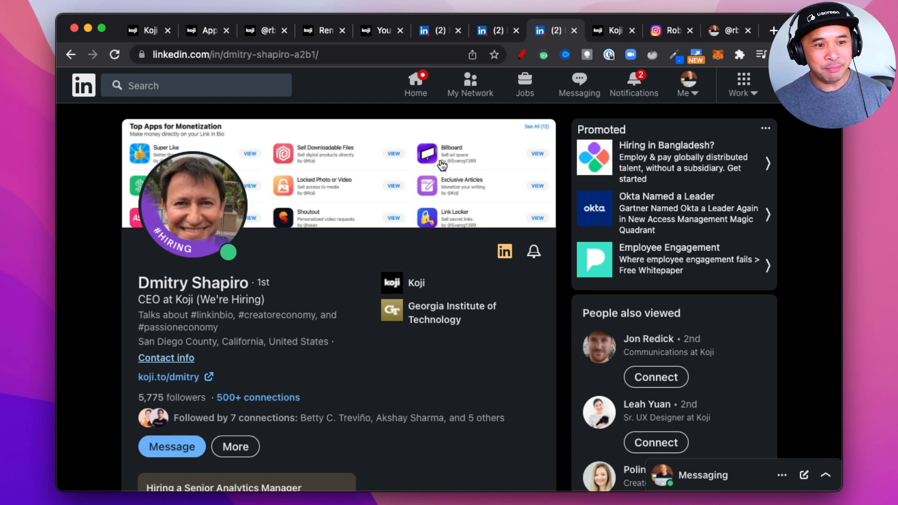
scroll("down", 3)
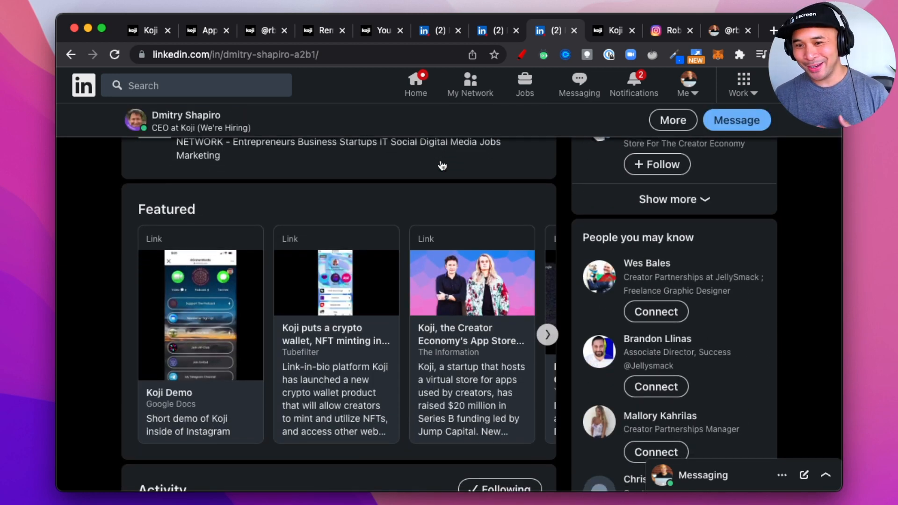
Scroll the Koji CEO's LinkedIn profile down through Featured, Activity and About to his Experience history.
scroll("down", 3)
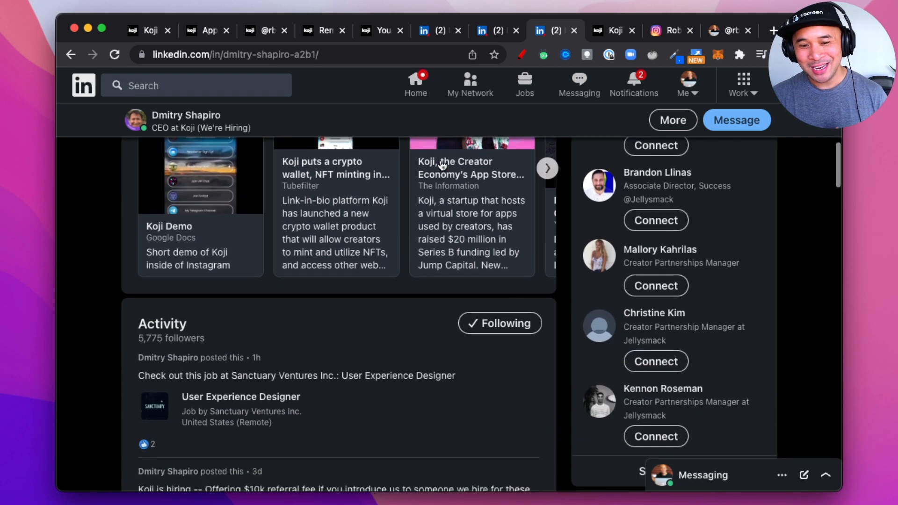
scroll("down", 3)
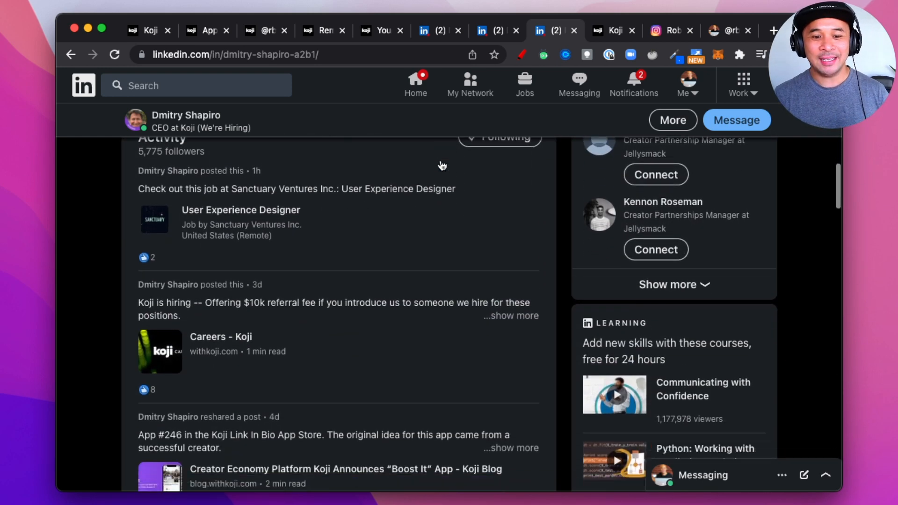
scroll("down", 3)
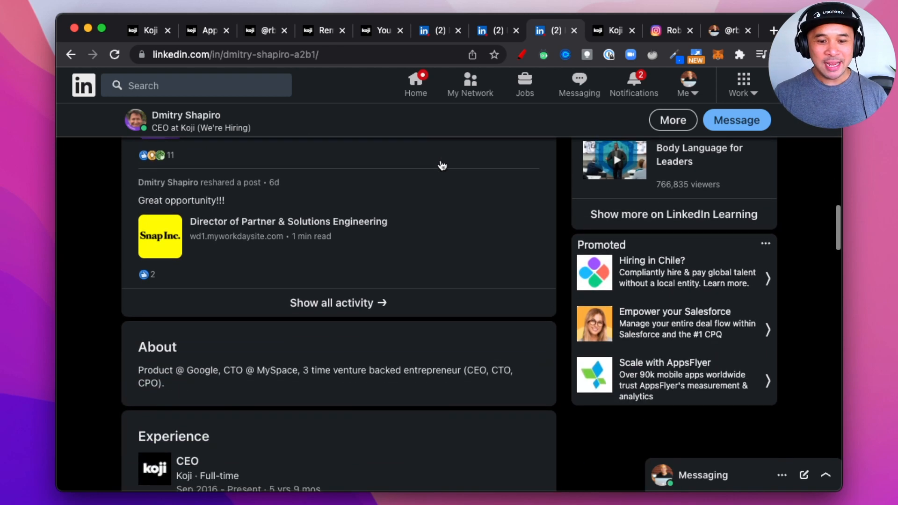
scroll("down", 3)
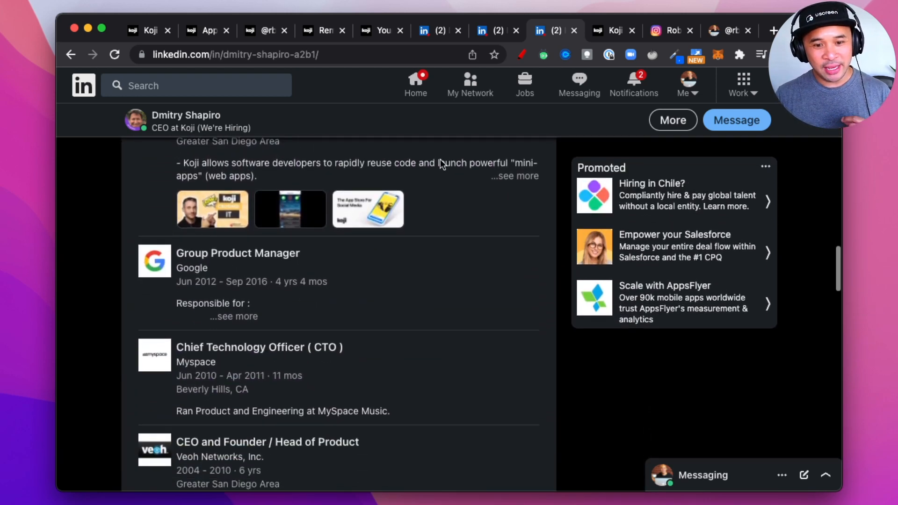
scroll("down", 3)
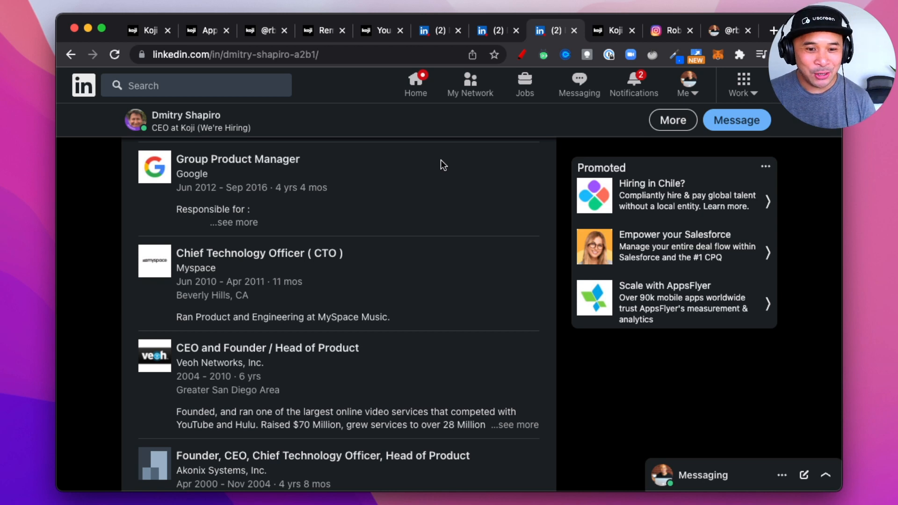
mouse_move(452, 172)
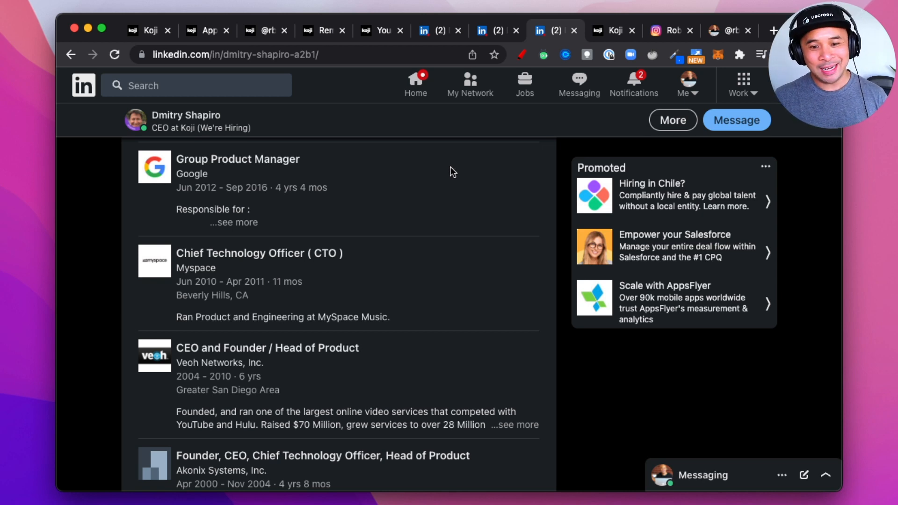
scroll("down", 3)
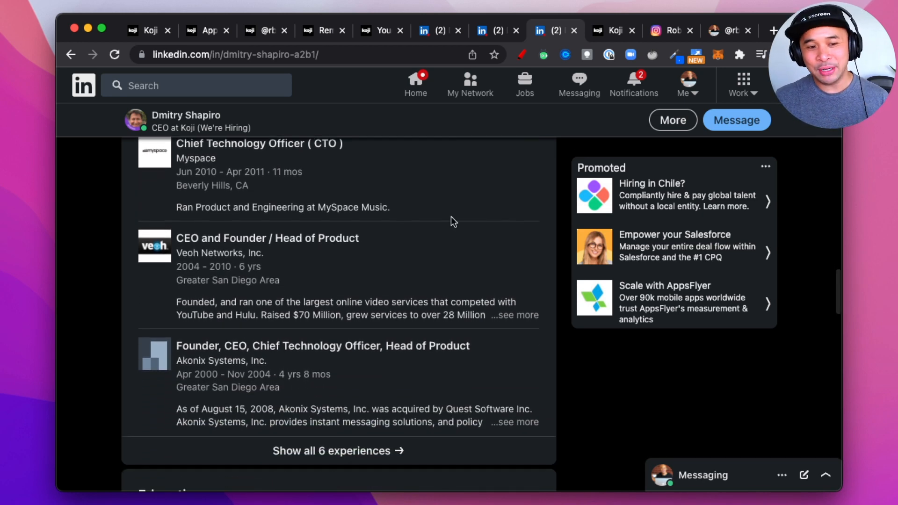
mouse_move(458, 218)
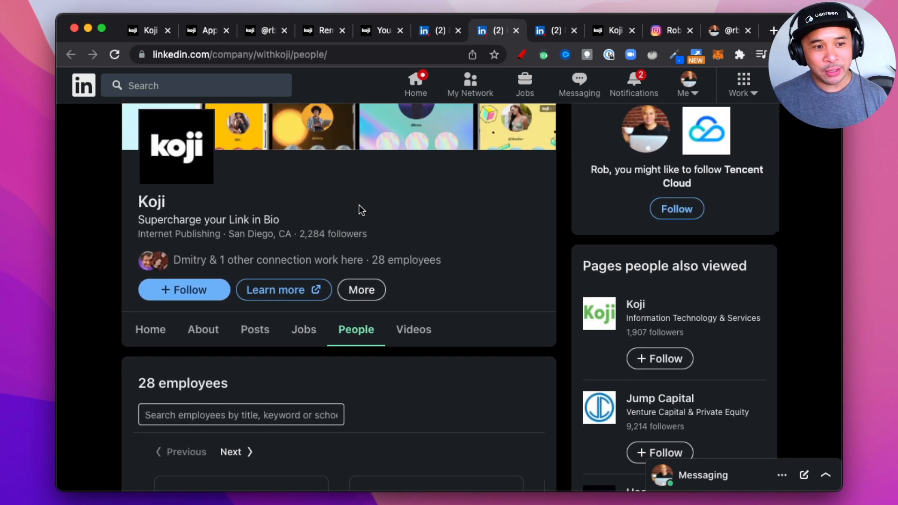
Scroll Koji's LinkedIn People page to the employee location and school insights, then return to the Koji site.
scroll("down", 3)
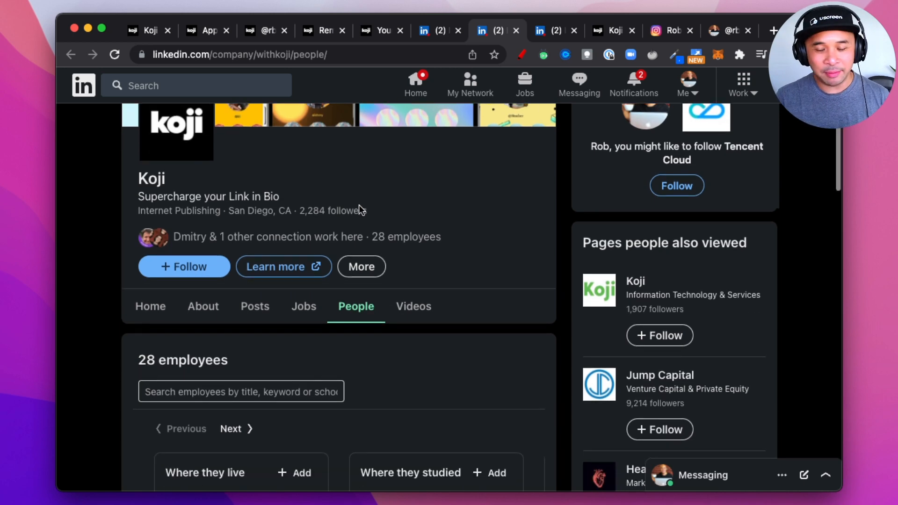
scroll("down", 3)
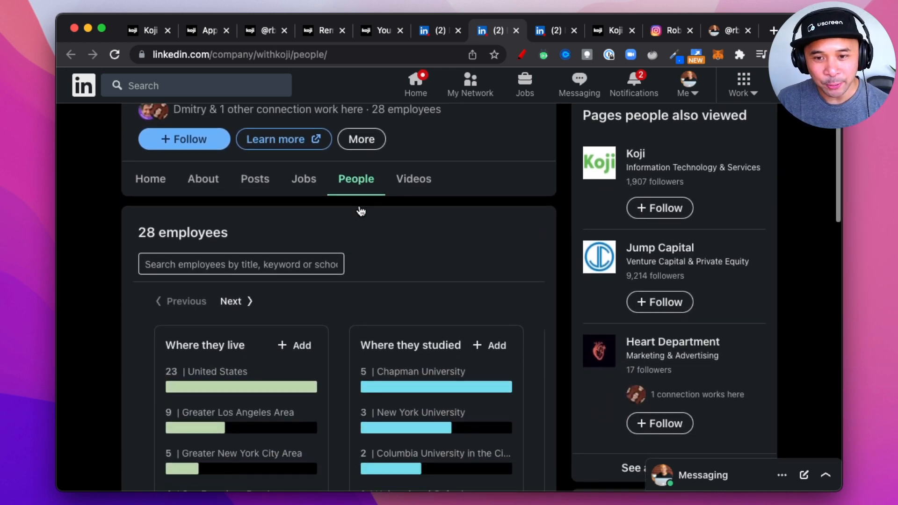
left_click(209, 30)
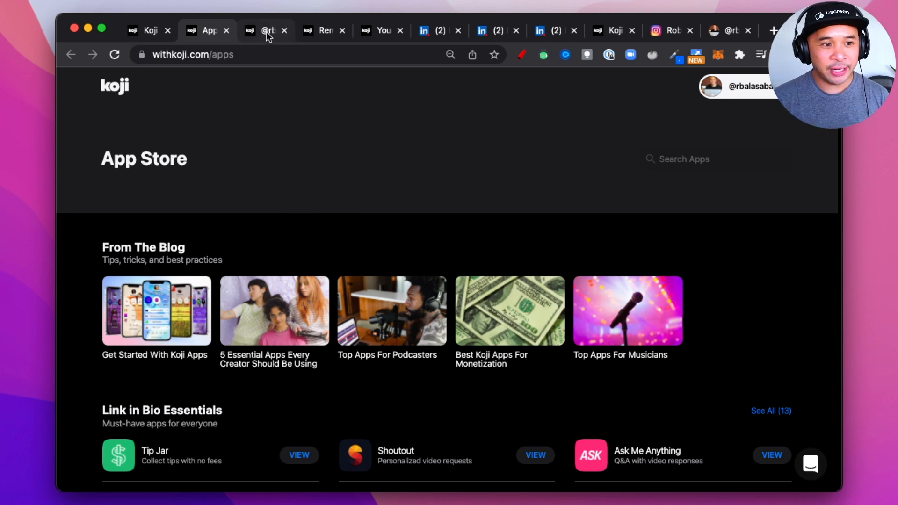
left_click(266, 30)
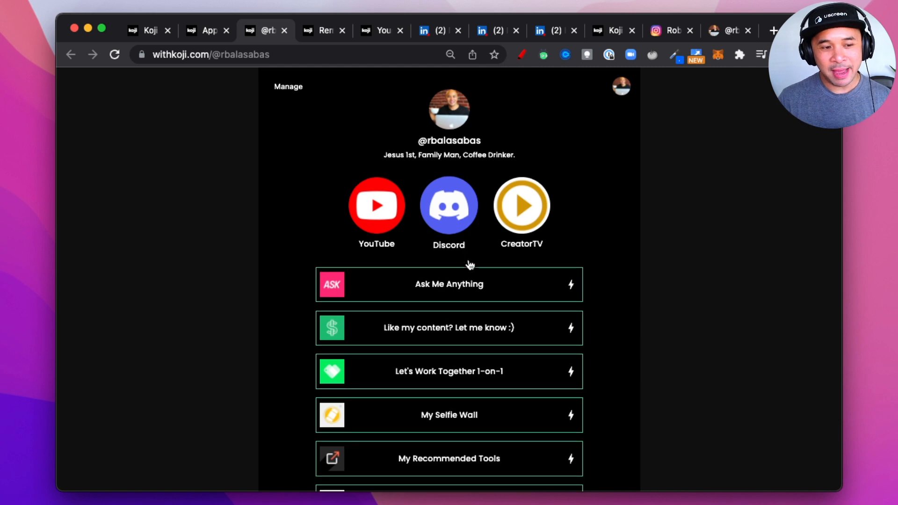
scroll("down", 3)
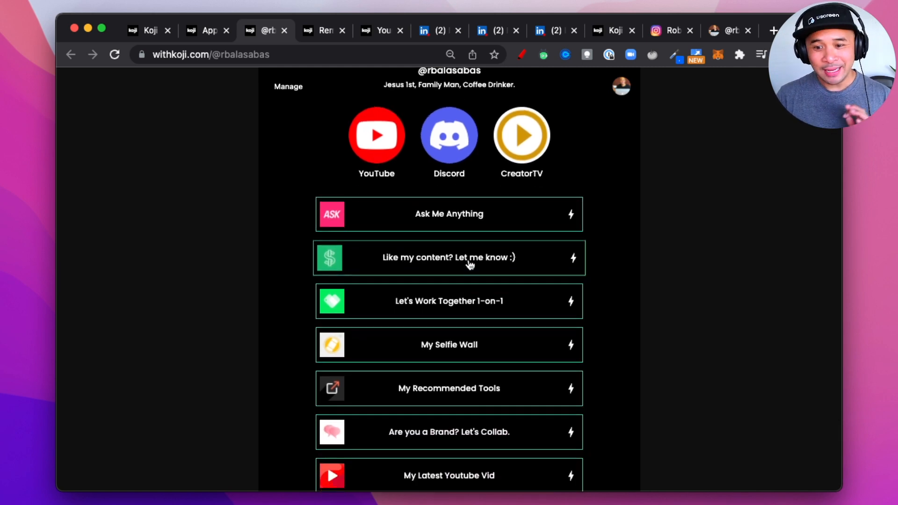
scroll("down", 3)
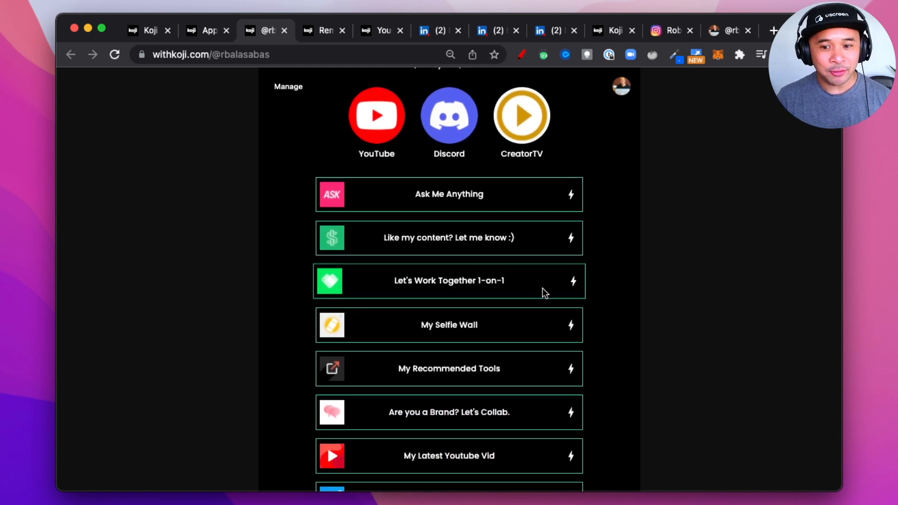
scroll("down", 3)
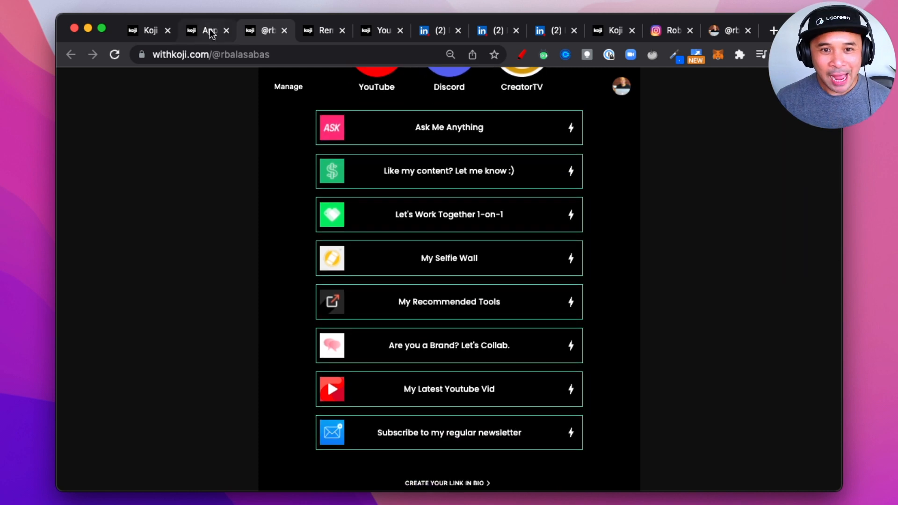
left_click(208, 30)
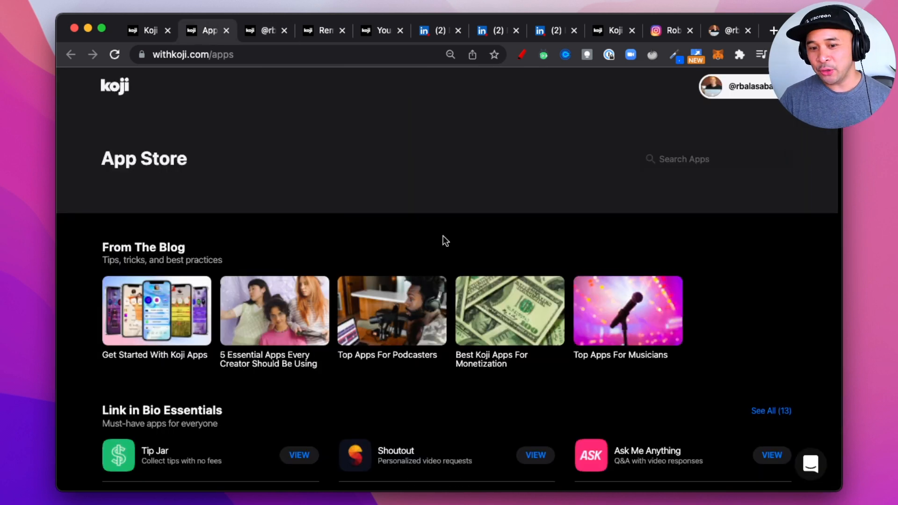
scroll("down", 3)
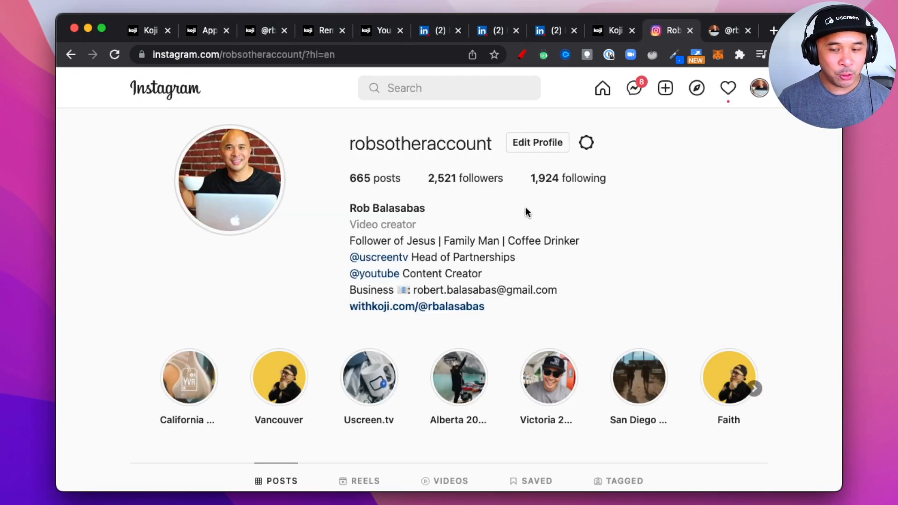
mouse_move(536, 238)
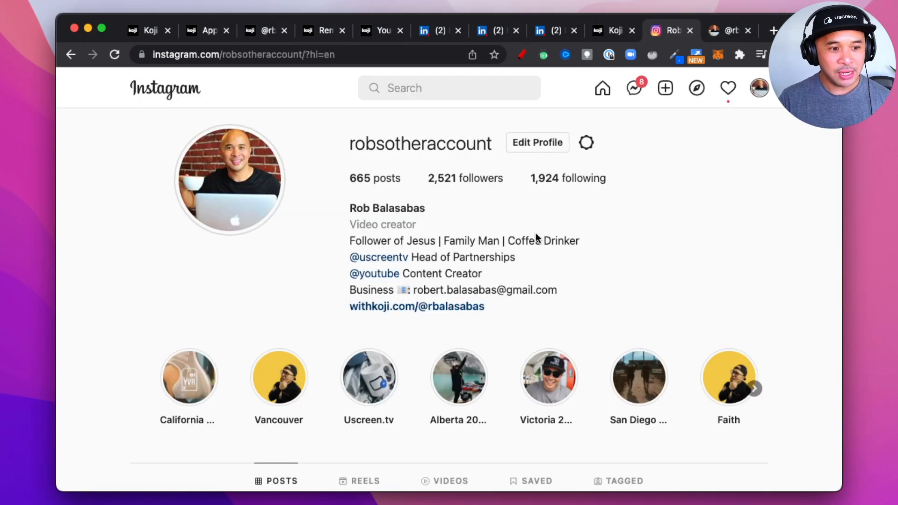
scroll("down", 3)
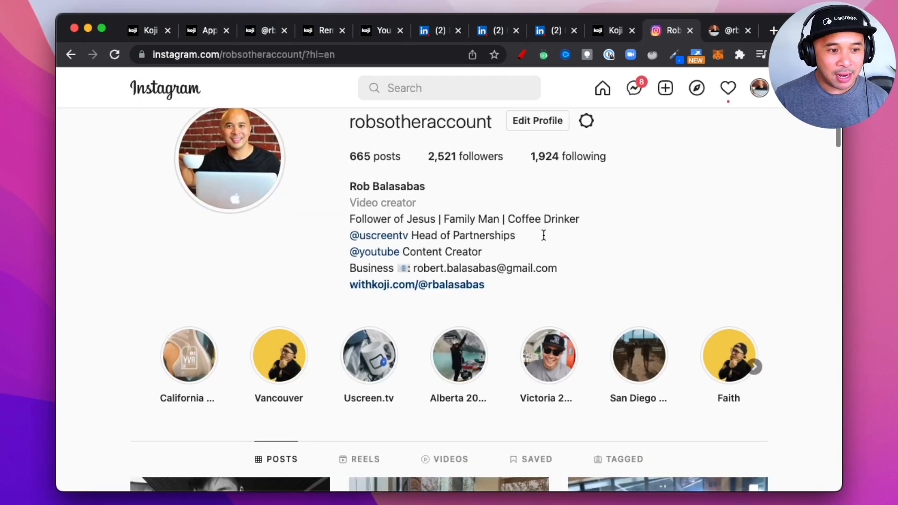
scroll("down", 3)
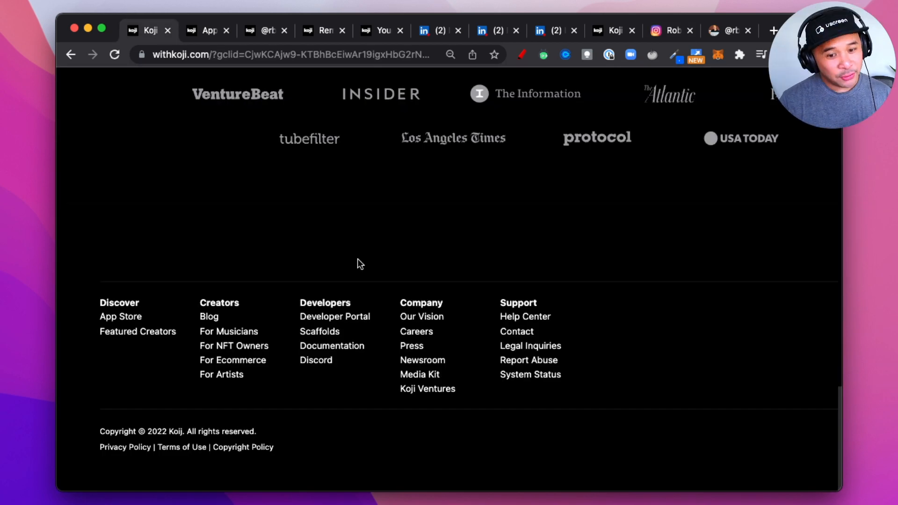
mouse_move(329, 241)
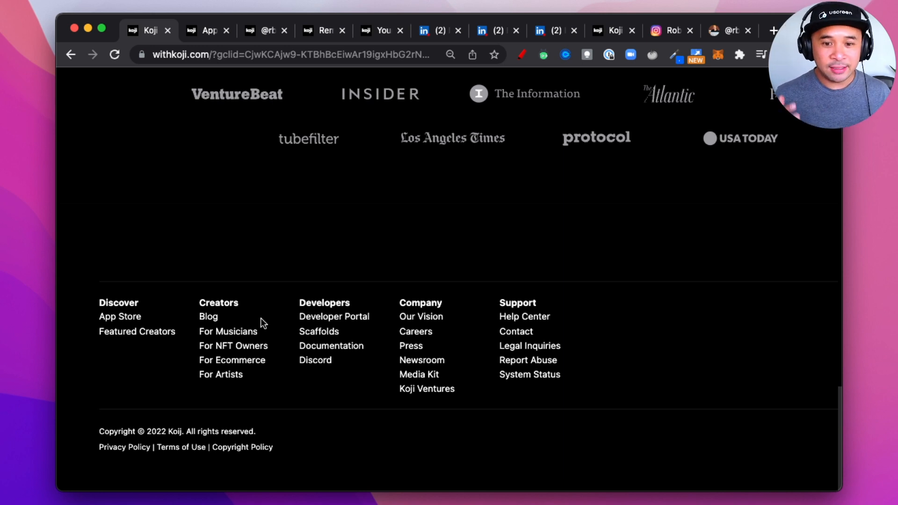
mouse_move(282, 325)
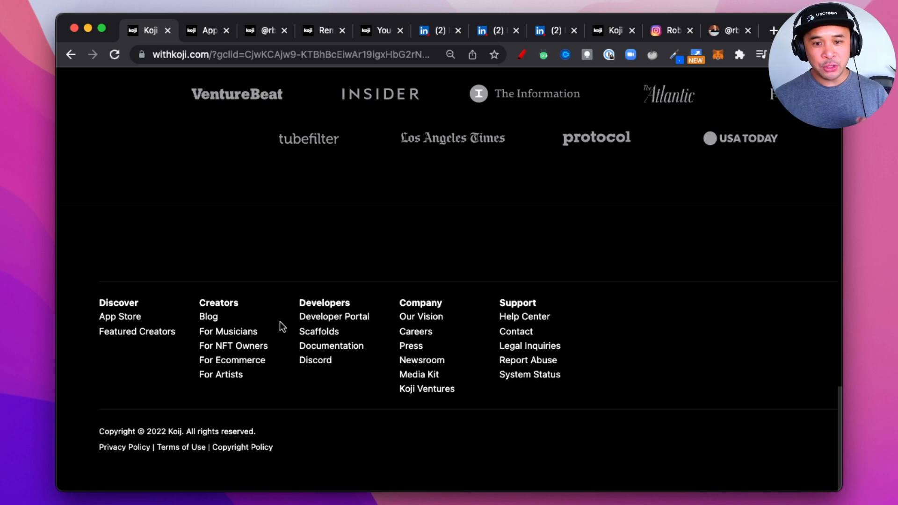
Scroll the Koji homepage up from the footer past press logos and link-in-bio apps to the hero.
scroll("up", 3)
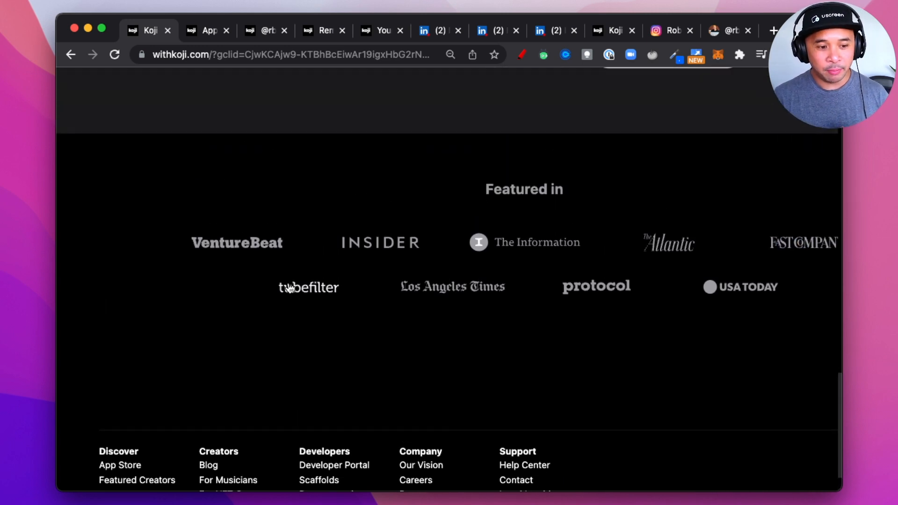
scroll("up", 3)
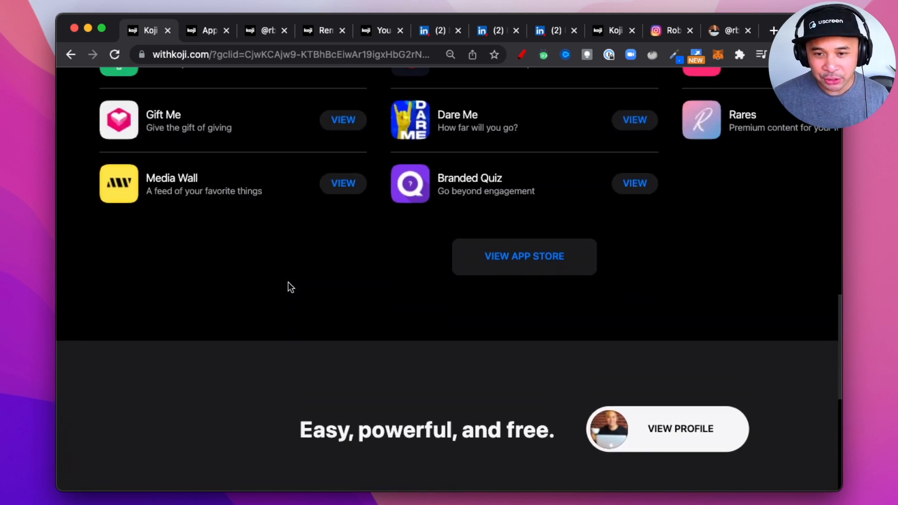
scroll("up", 3)
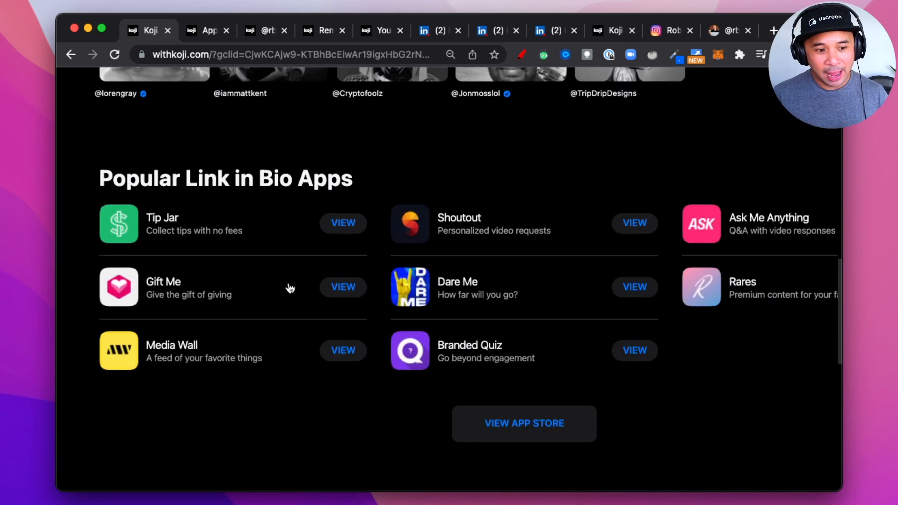
scroll("up", 3)
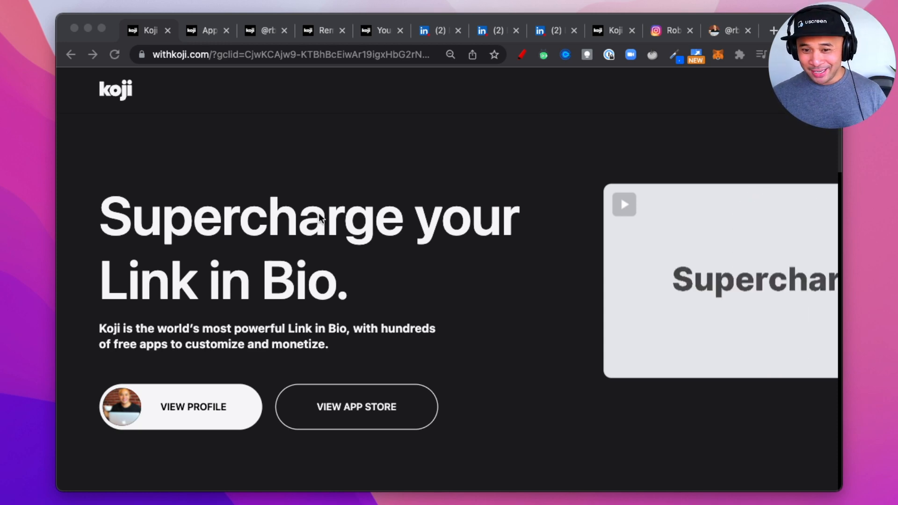
scroll("down", 3)
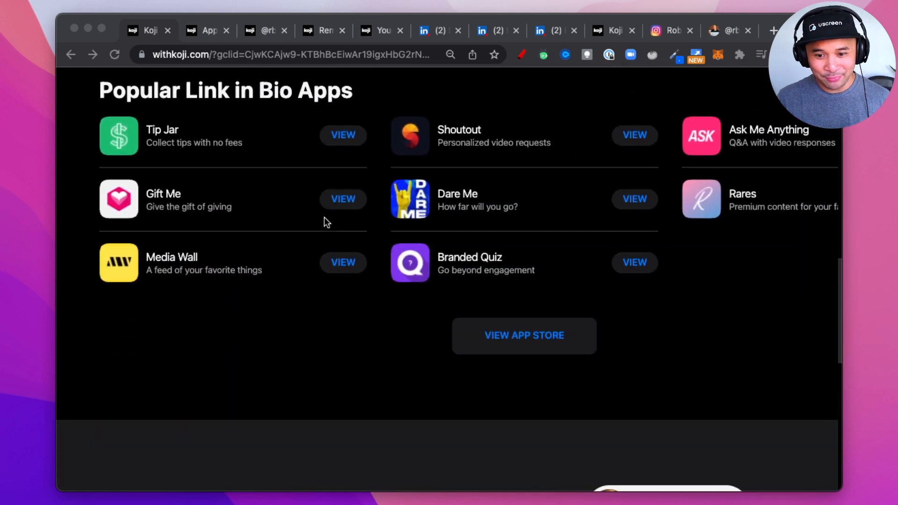
scroll("down", 3)
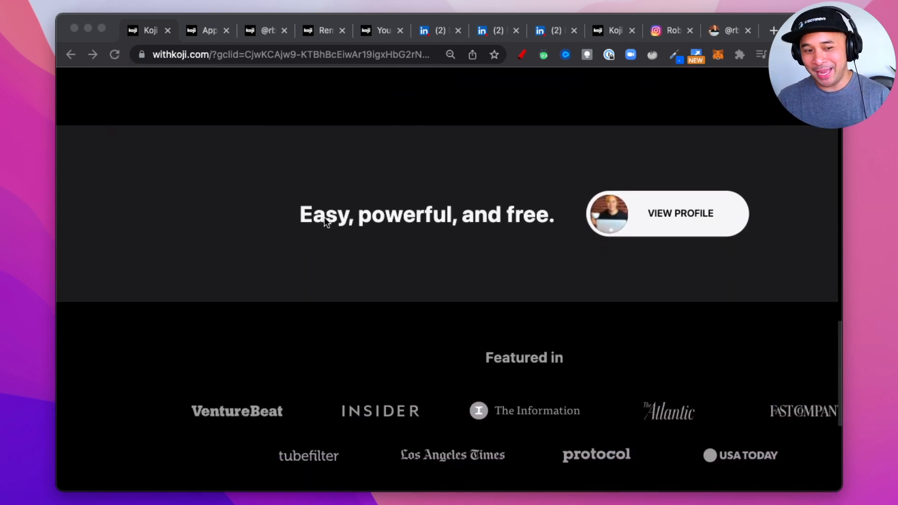
scroll("down", 3)
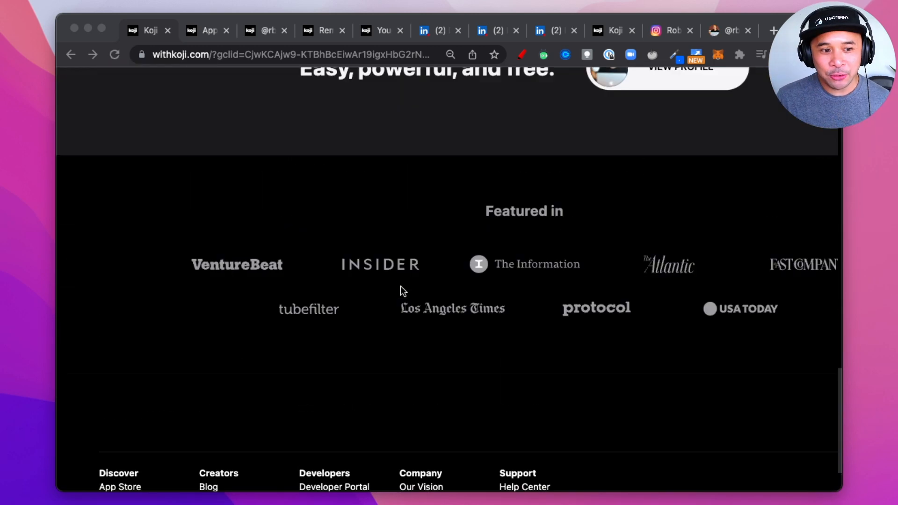
scroll("up", 3)
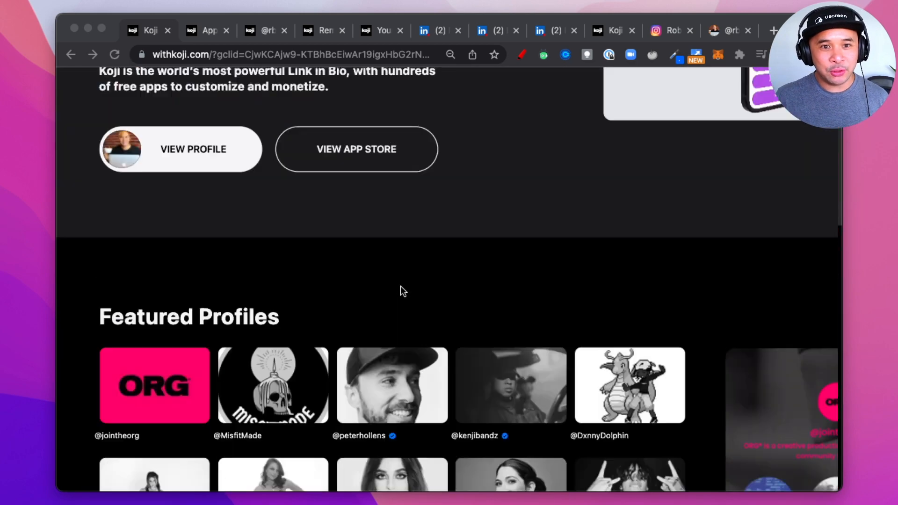
scroll("up", 3)
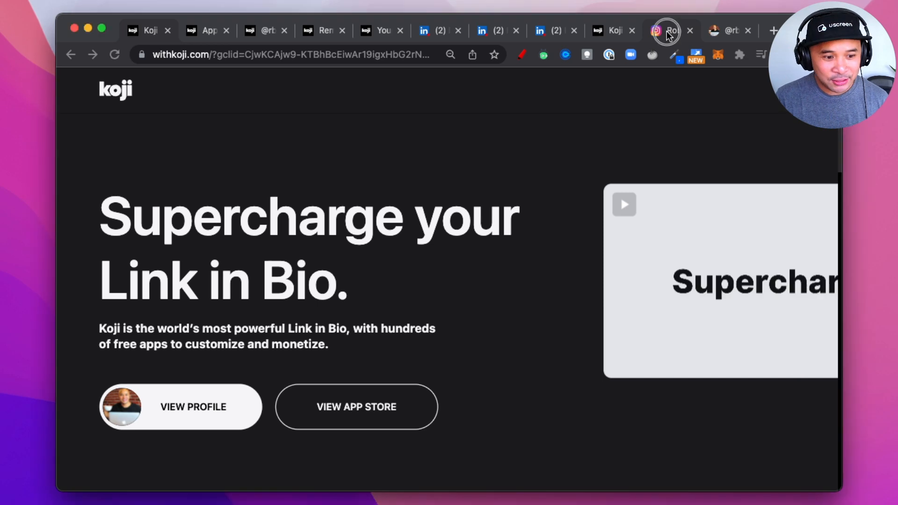
Switch back to the creator's Instagram profile showing the withkoji.com link in the bio.
left_click(668, 30)
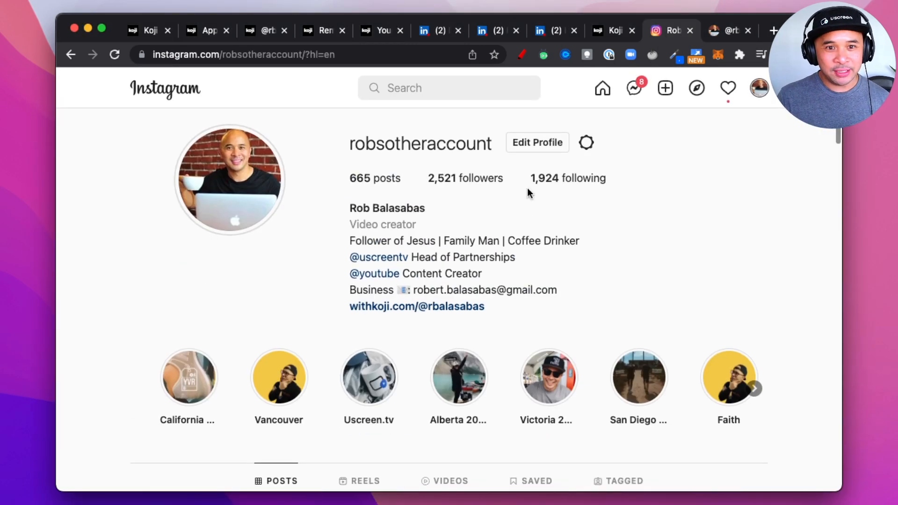
mouse_move(518, 217)
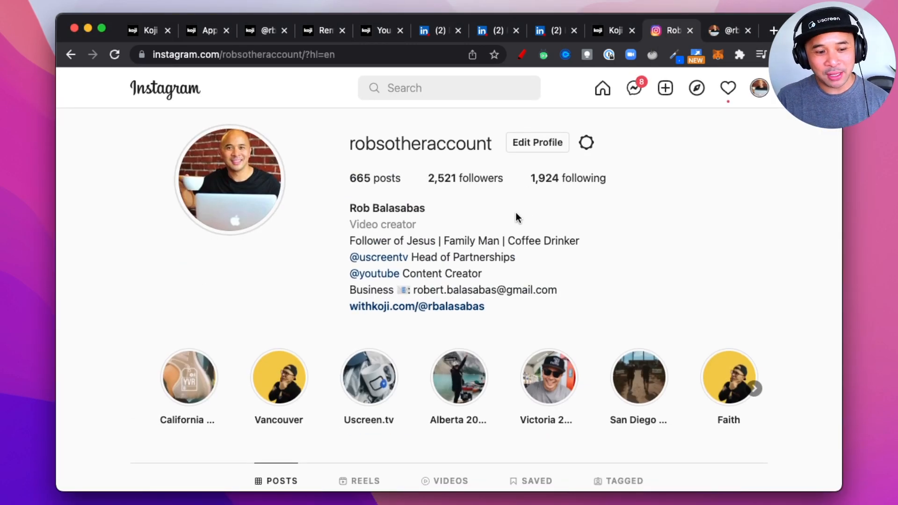
mouse_move(535, 275)
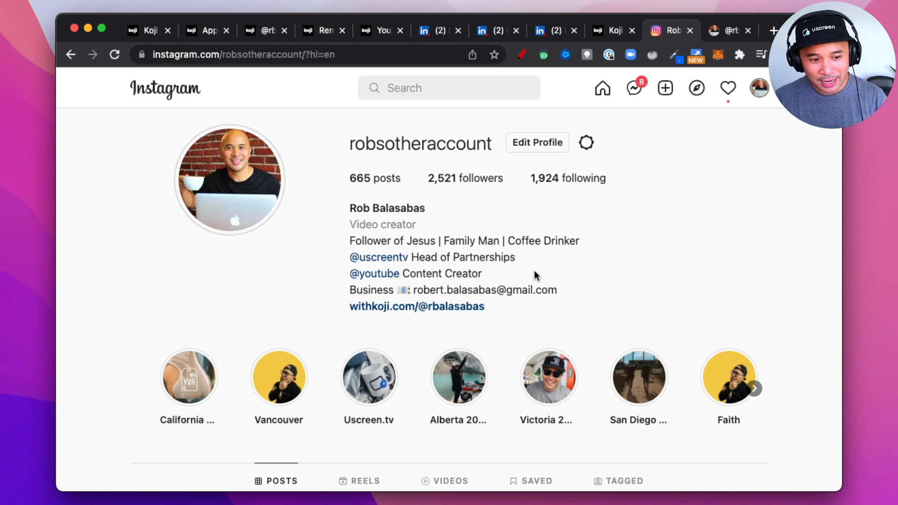